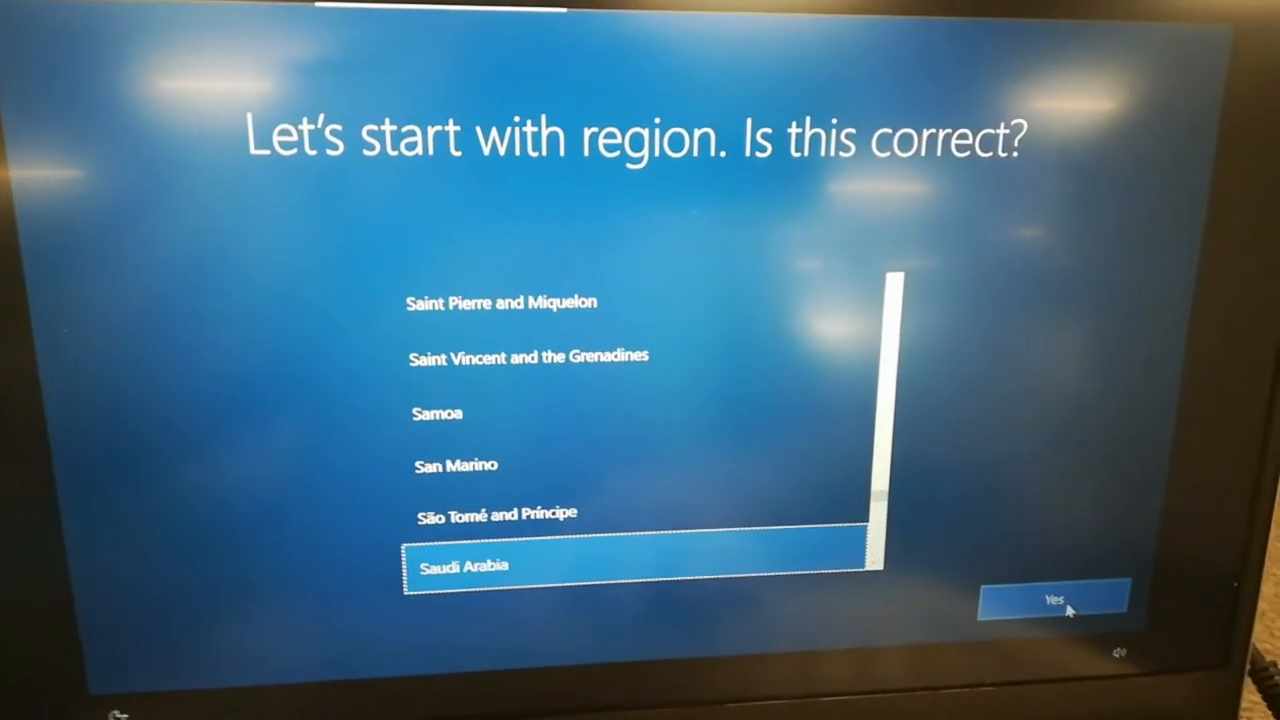
Confirm Saudi Arabia as the region.
{"action": "left_click", "coordinate": [1067, 596]}
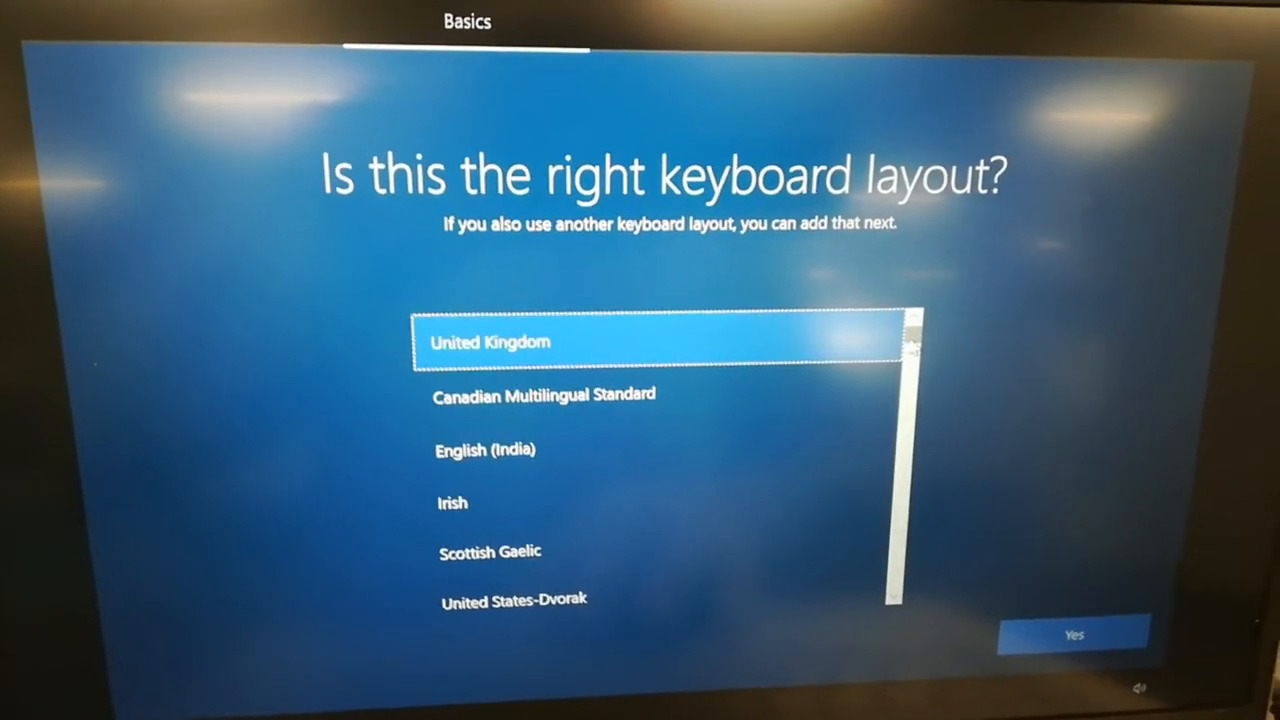
Scroll down the keyboard layout list to the US and nearby layouts.
{"action": "scroll", "scroll_direction": "down", "scroll_amount": 3}
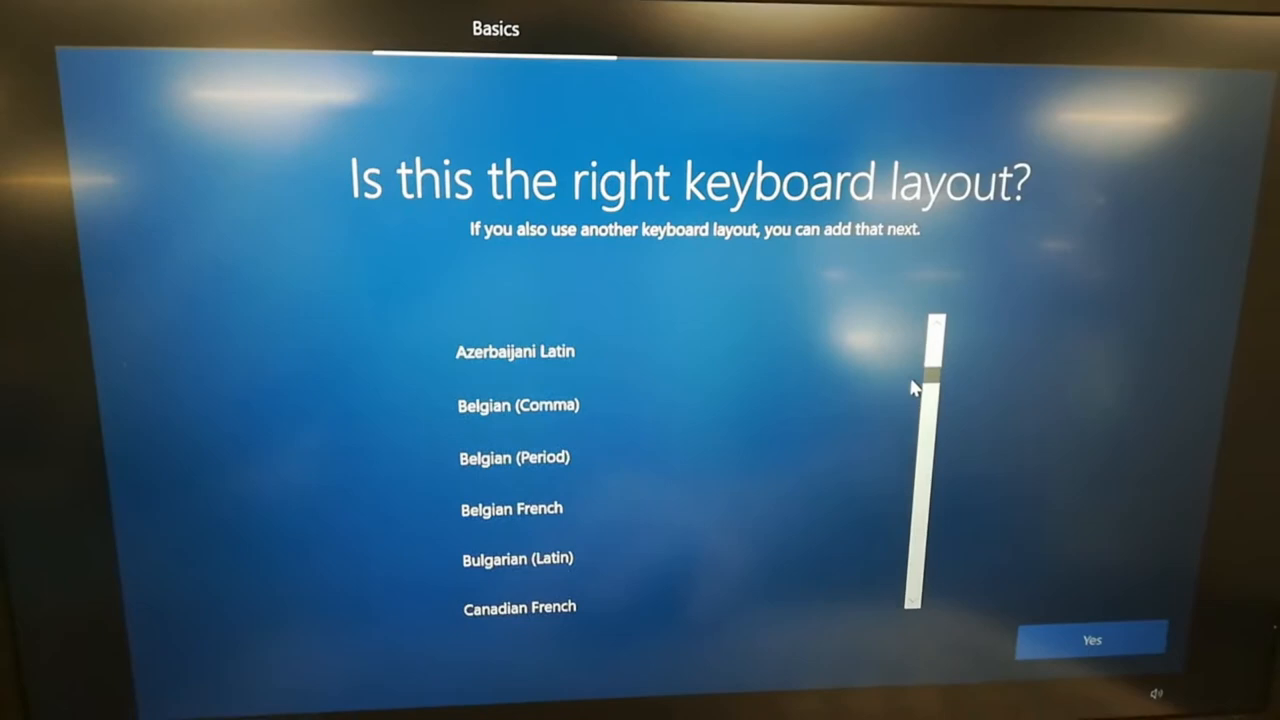
{"action": "scroll", "scroll_direction": "down", "scroll_amount": 3}
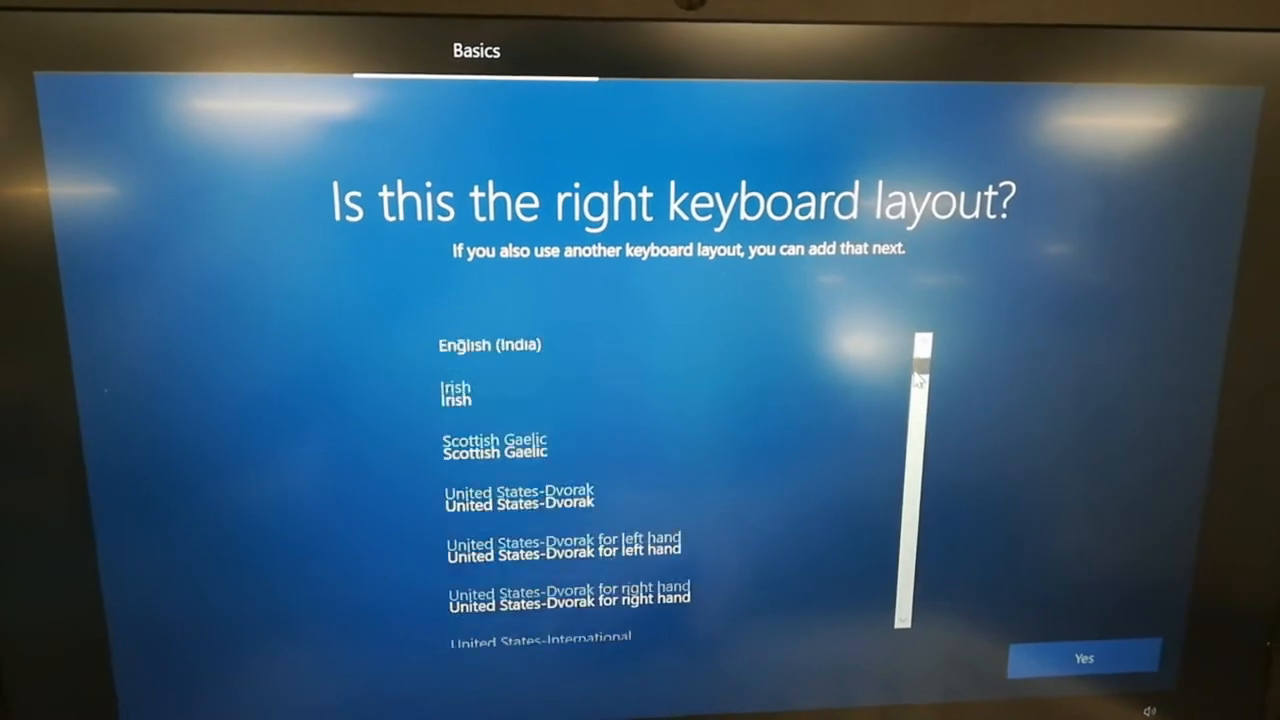
{"action": "scroll", "scroll_direction": "down", "scroll_amount": 3}
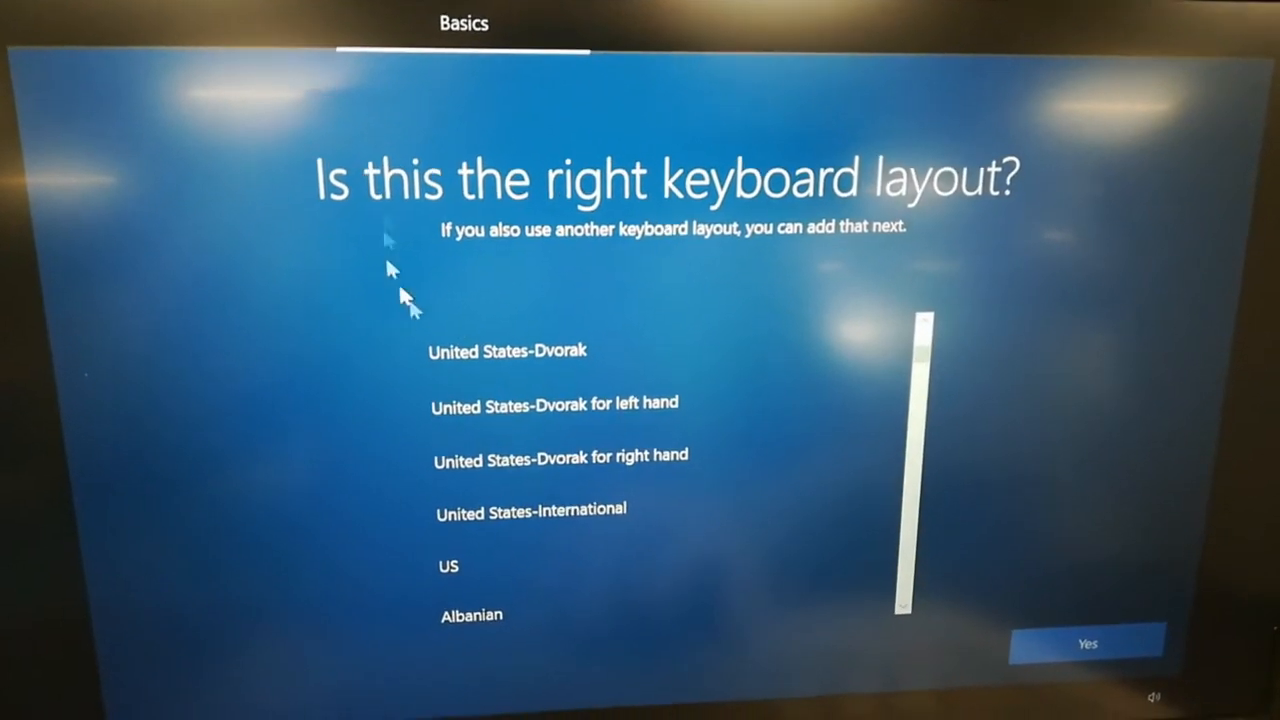
{"action": "mouse_move", "coordinate": [668, 519]}
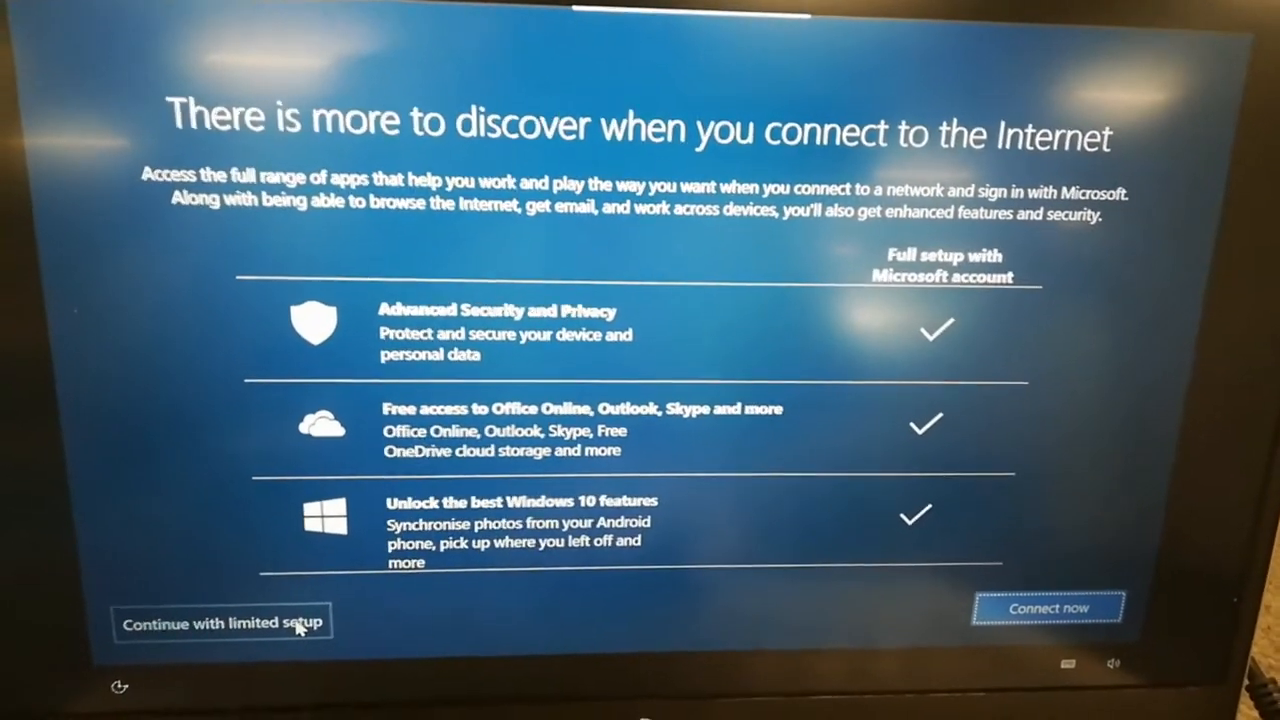
Continue with limited setup offline and accept the Windows 10 licence agreement.
{"action": "left_click", "coordinate": [224, 623]}
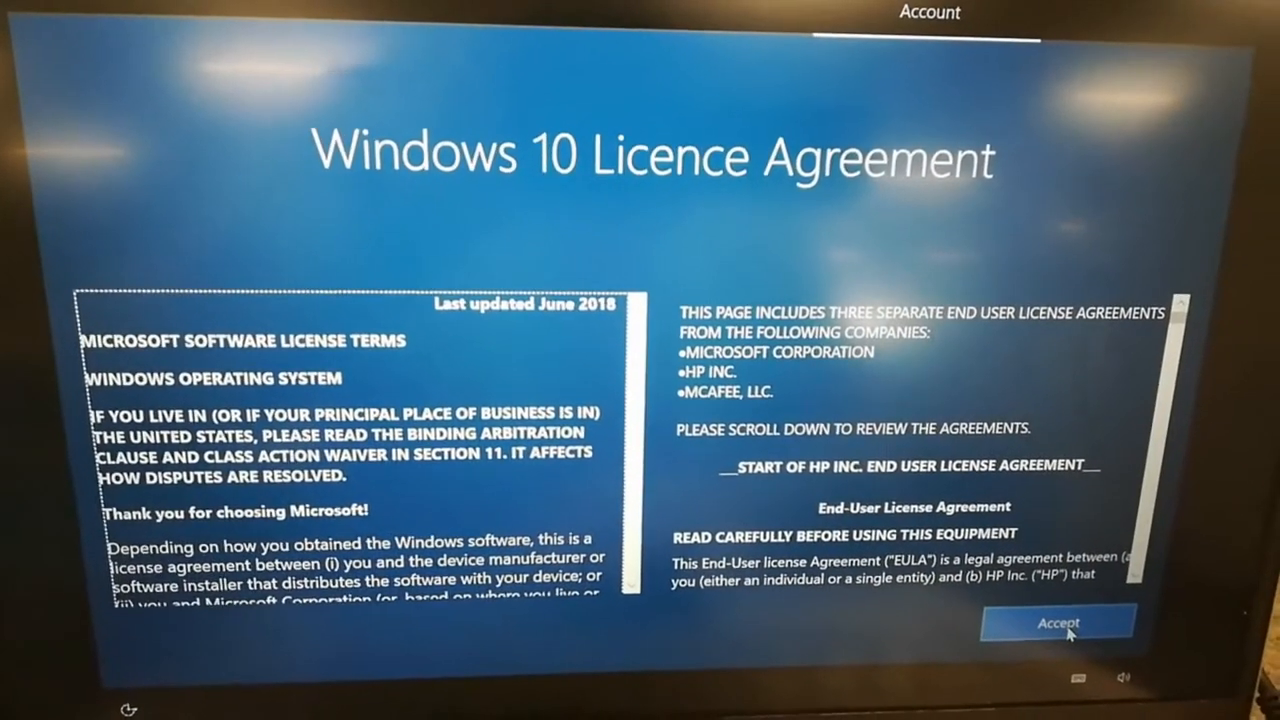
{"action": "left_click", "coordinate": [1057, 620]}
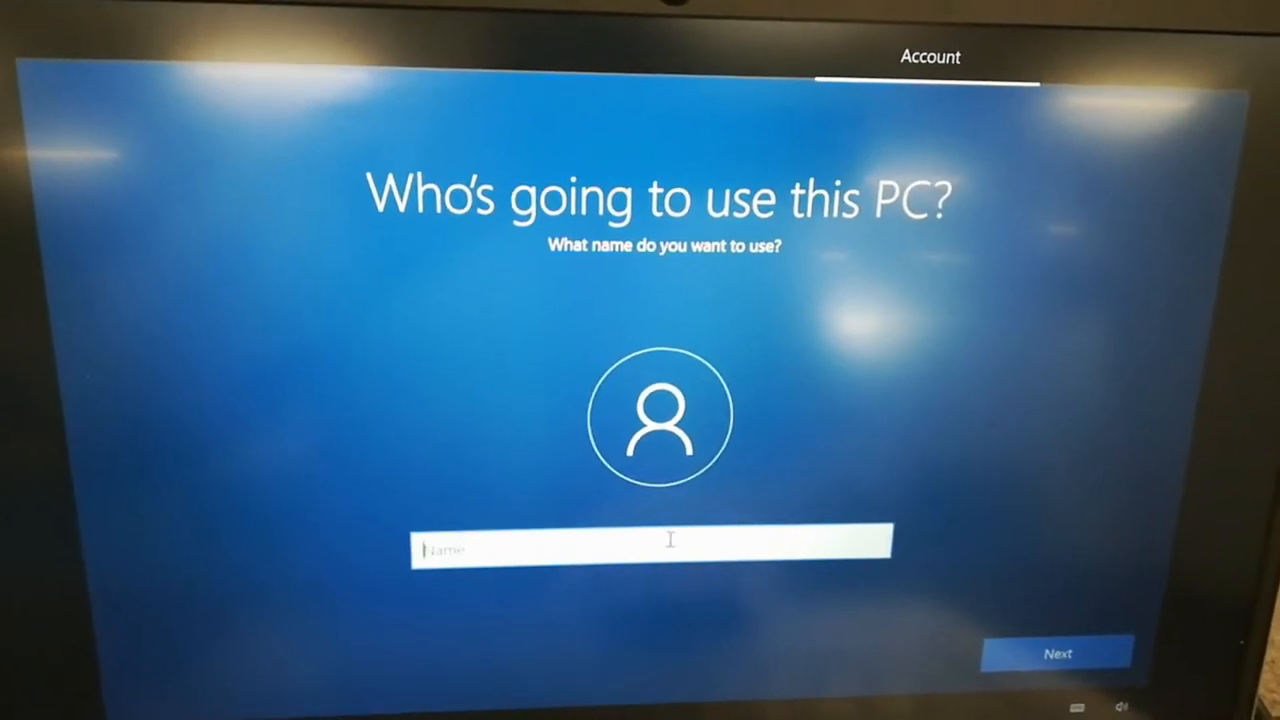
Name the local account 'user' and decline sharing activity history.
{"action": "type", "text": "user"}
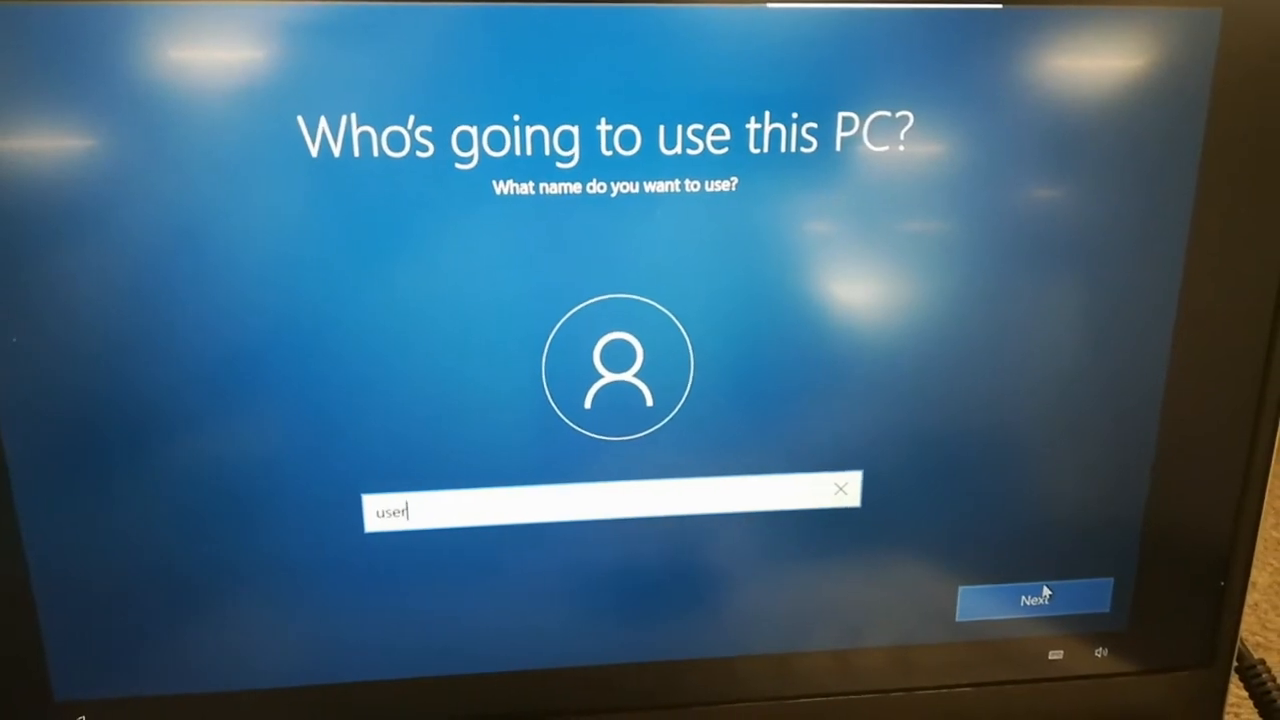
{"action": "left_click", "coordinate": [1038, 596]}
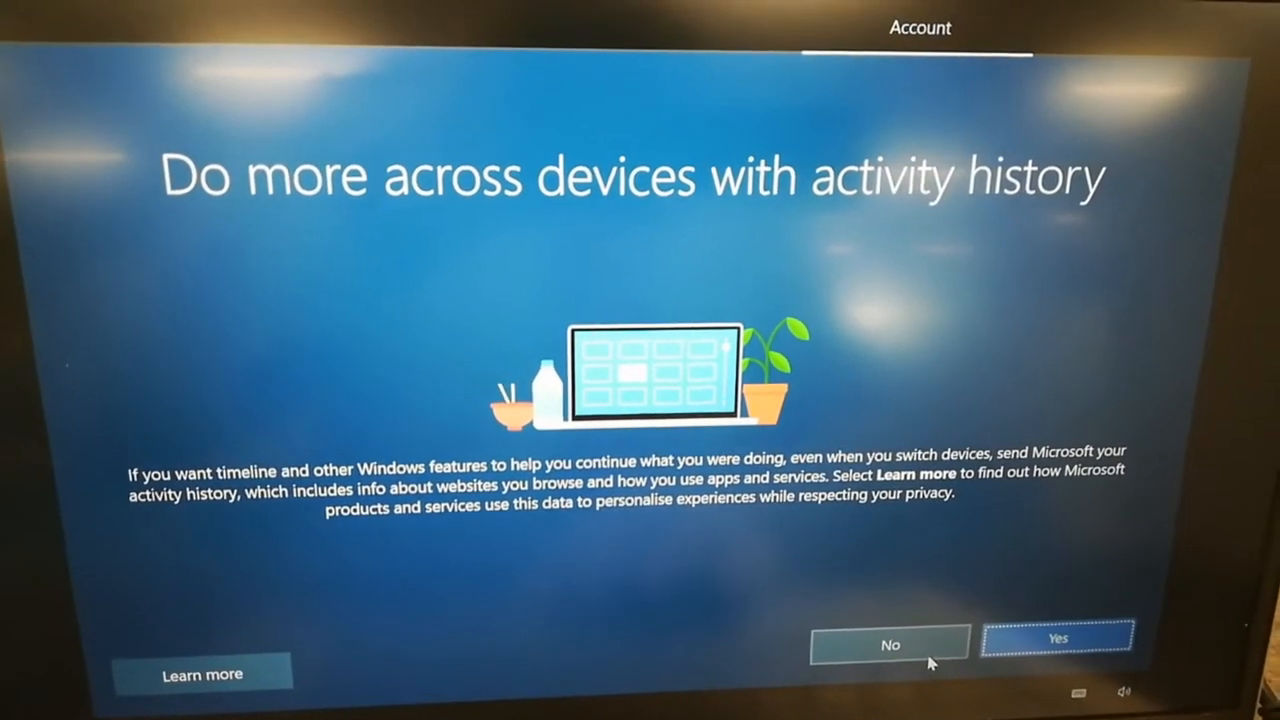
{"action": "left_click", "coordinate": [1047, 635]}
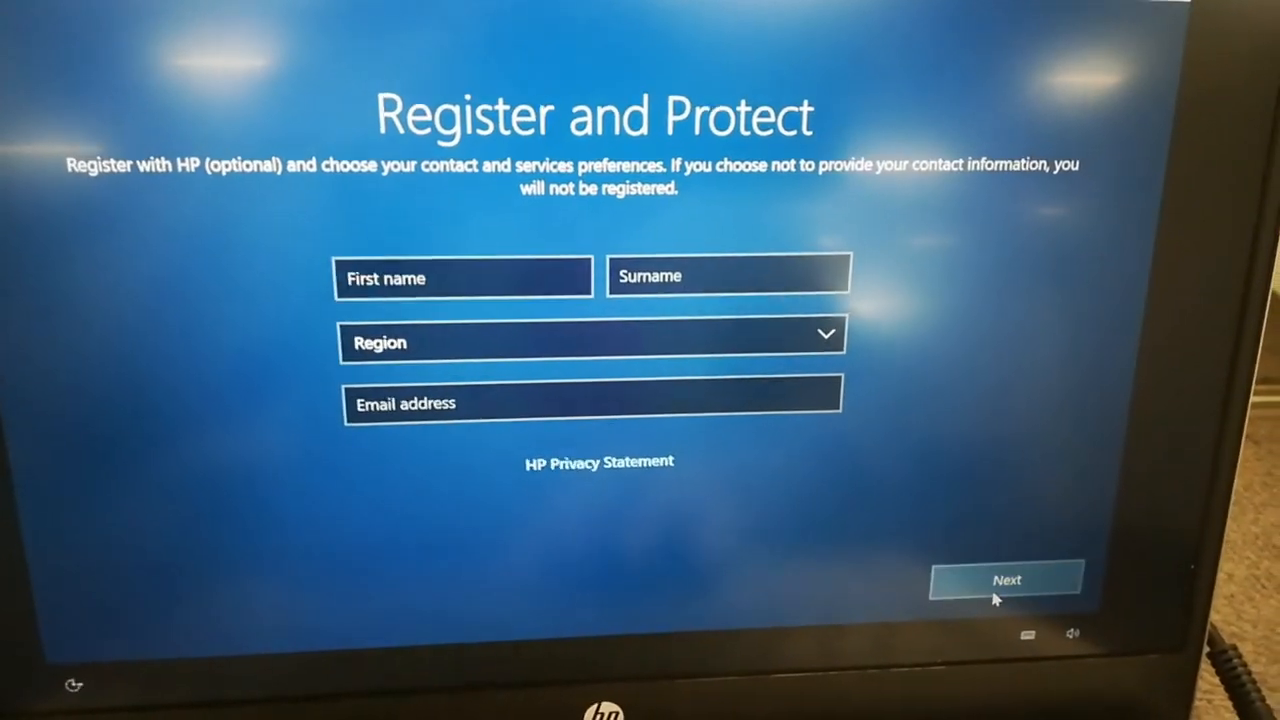
Leave the HP Register and Protect fields empty and skip registration.
{"action": "left_click", "coordinate": [1011, 578]}
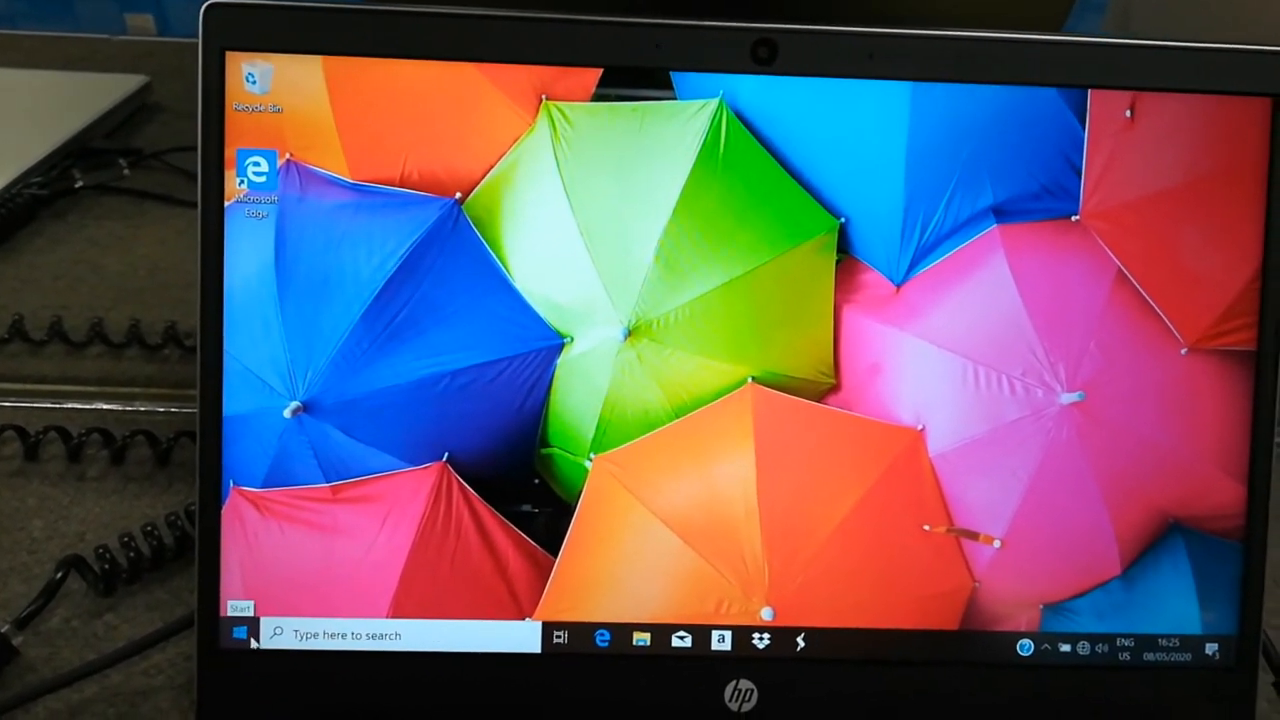
Launch Task Manager from the Start menu and show its Performance view.
{"action": "left_click", "coordinate": [243, 635]}
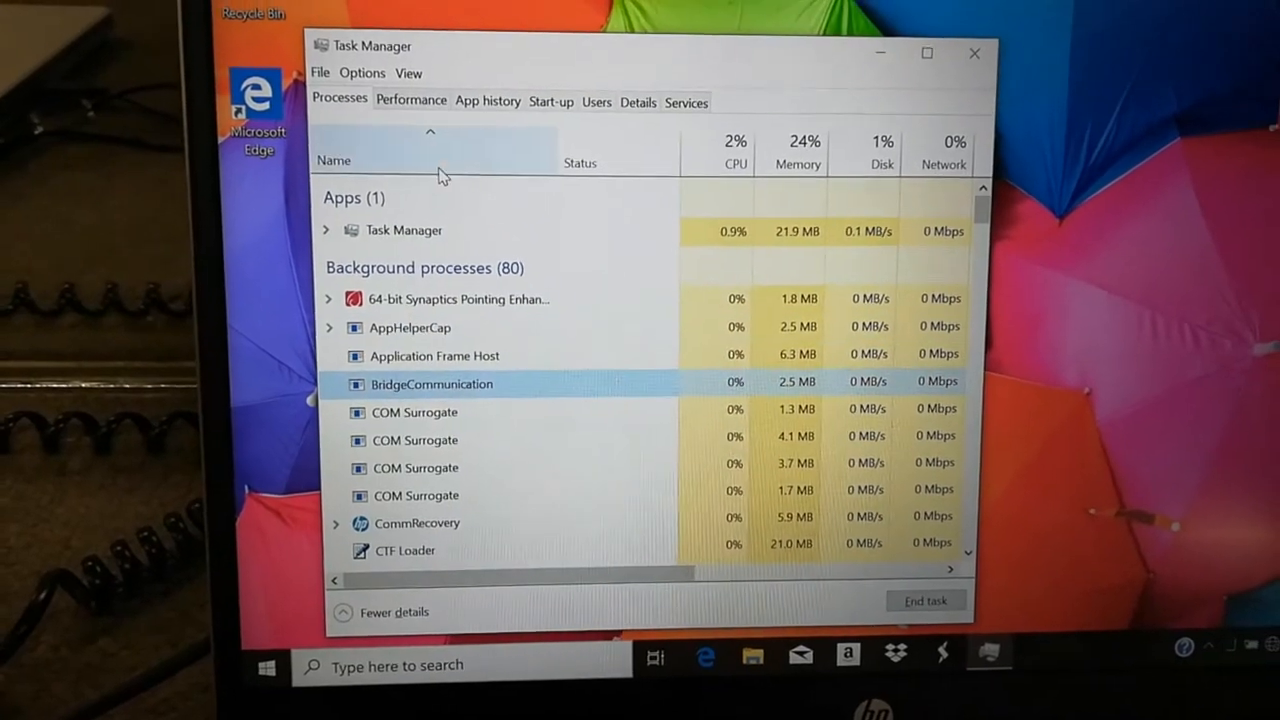
{"action": "left_click", "coordinate": [410, 100]}
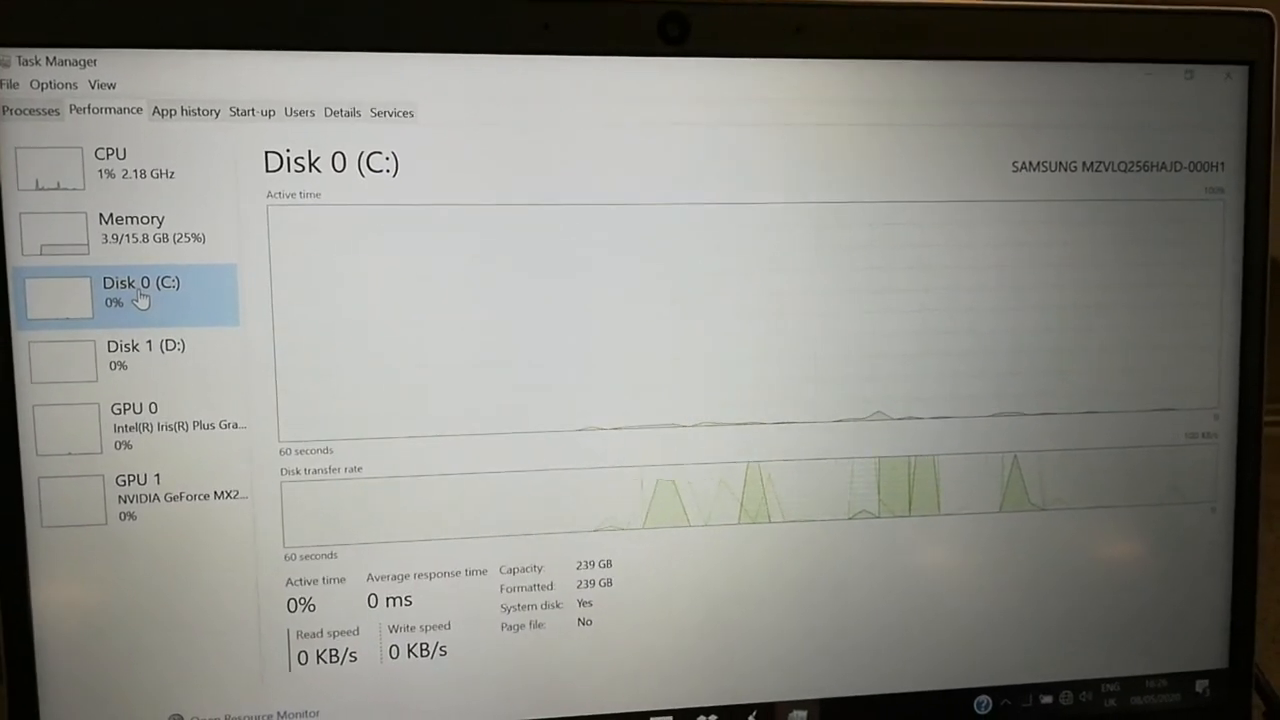
View the Disk 0 (C:) details, then the Intel Iris Plus GPU 0 details.
{"action": "left_click", "coordinate": [145, 358]}
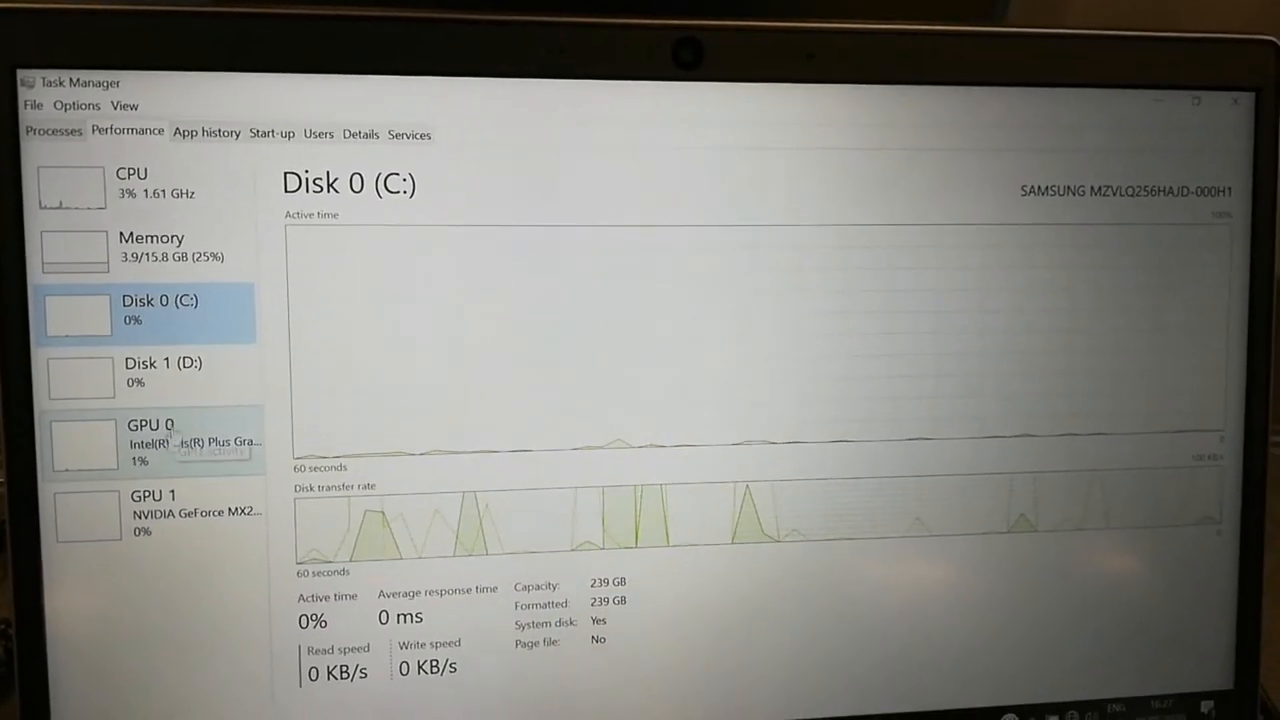
{"action": "left_click", "coordinate": [155, 435]}
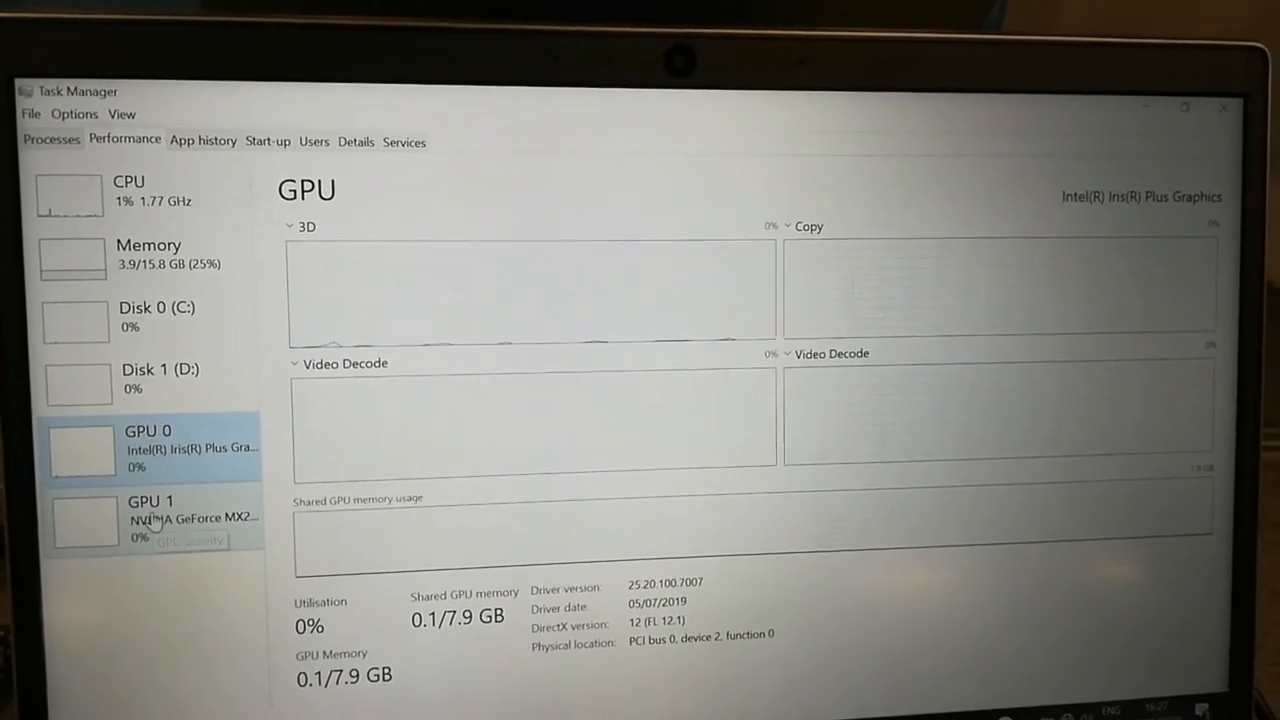
Show GeForce MX250 GPU 1 details, exit full screen, and return to Performance.
{"action": "left_click", "coordinate": [150, 520]}
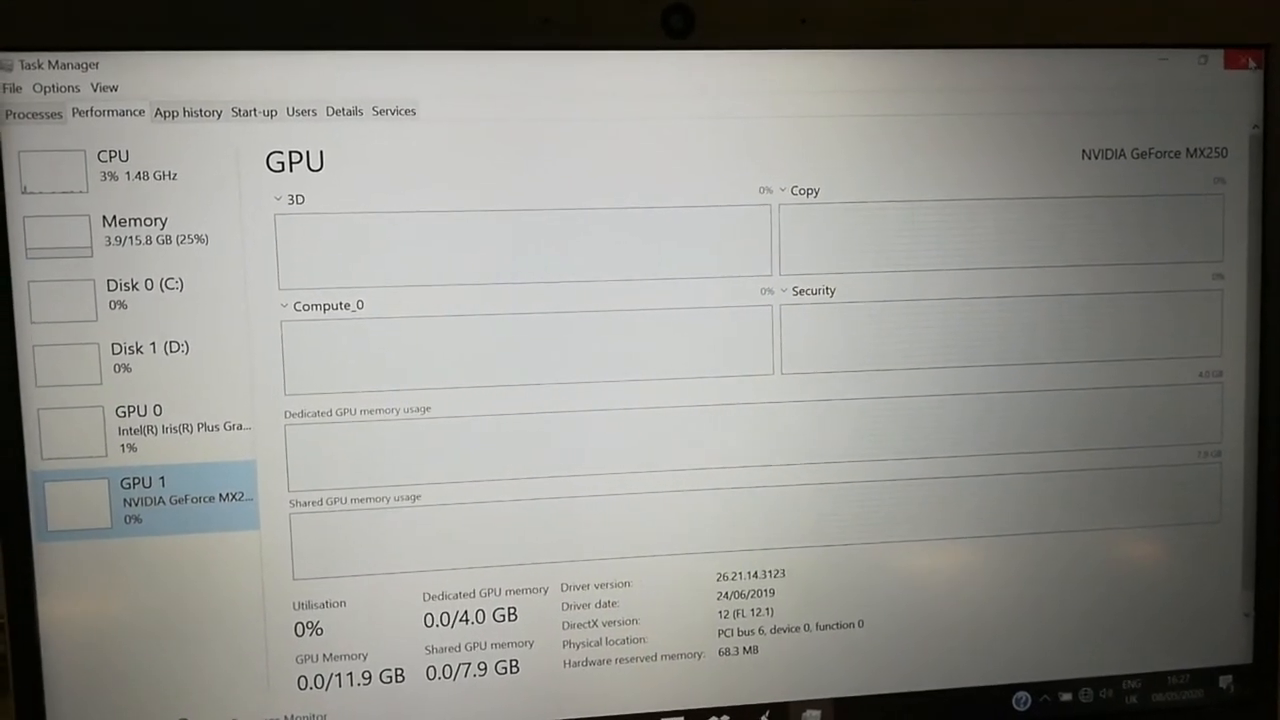
{"action": "left_click", "coordinate": [1242, 63]}
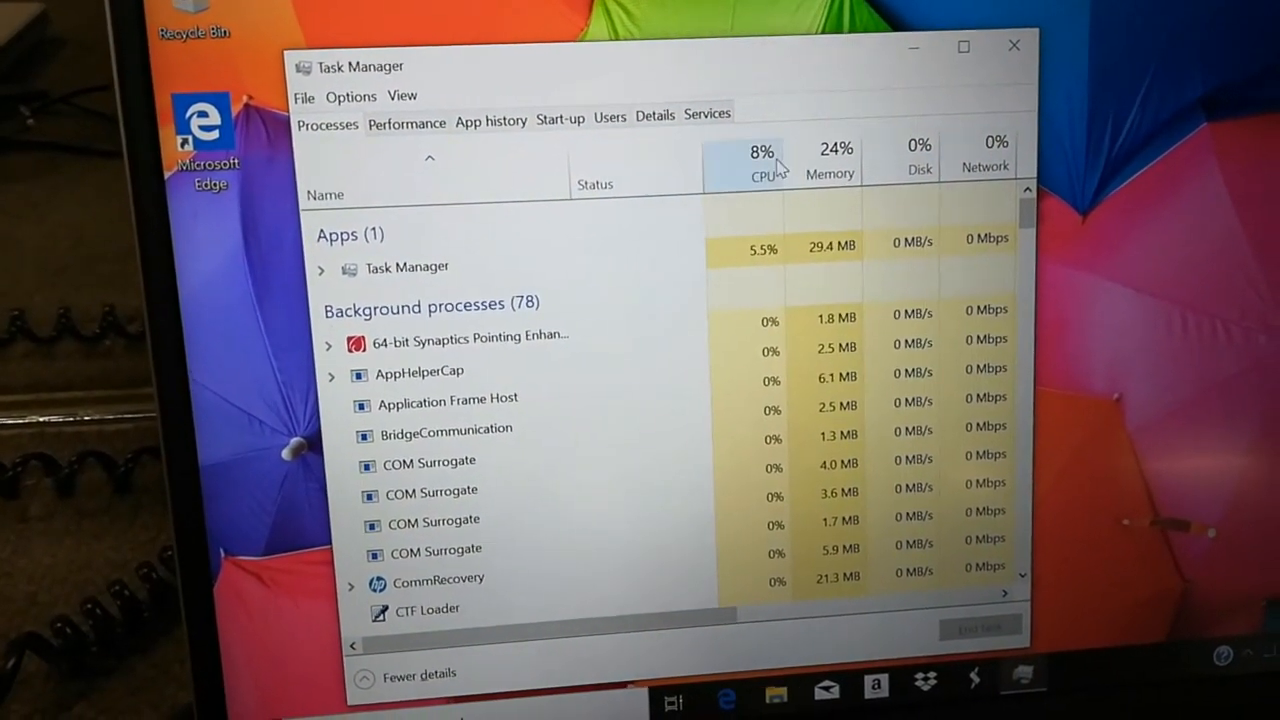
{"action": "left_click", "coordinate": [406, 123]}
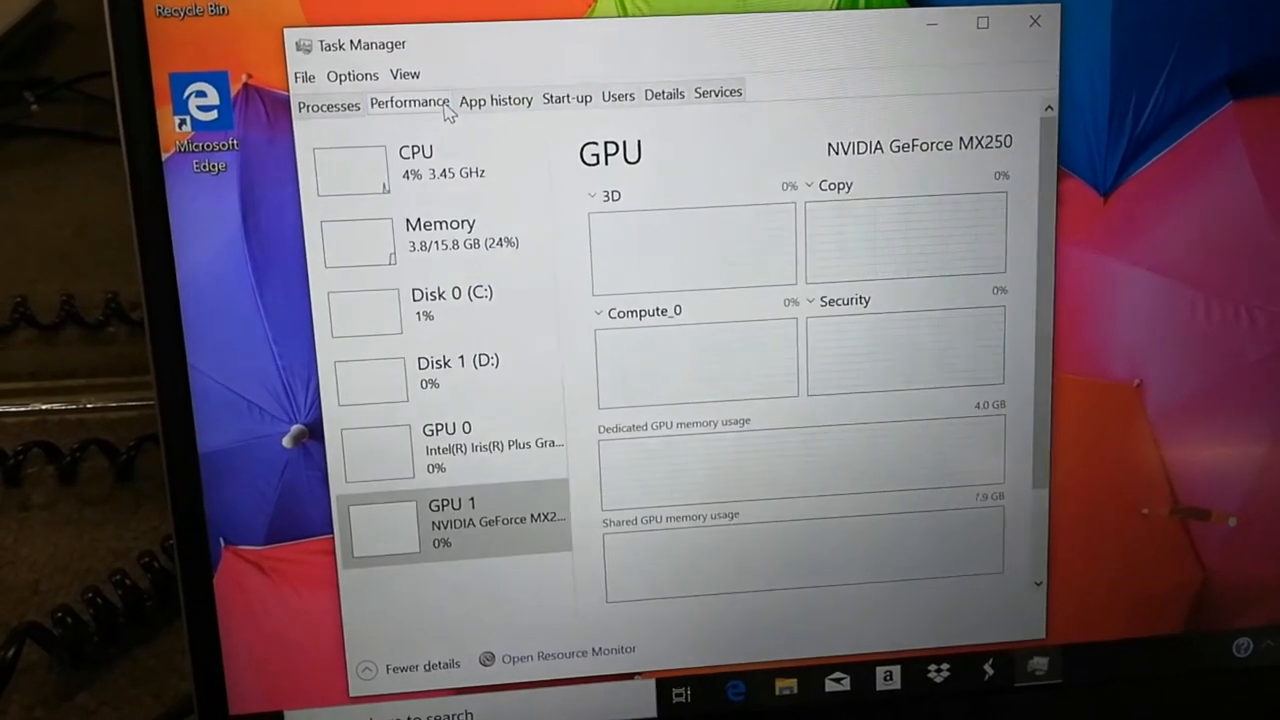